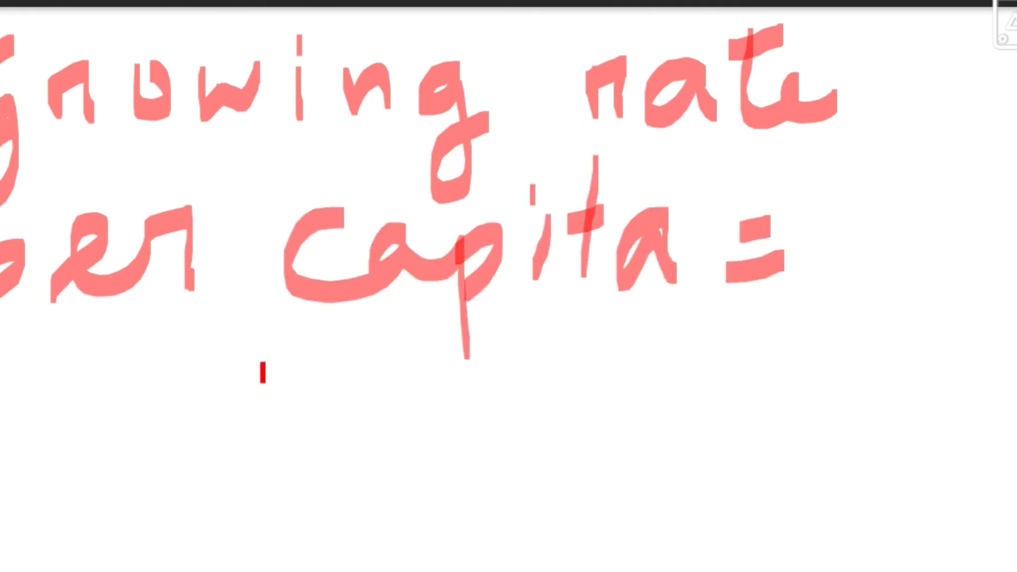
Write the equals sign after the per-capita growth rate heading.
{"action": "left_click_drag", "start_coordinate": [260, 376], "coordinate": [525, 403]}
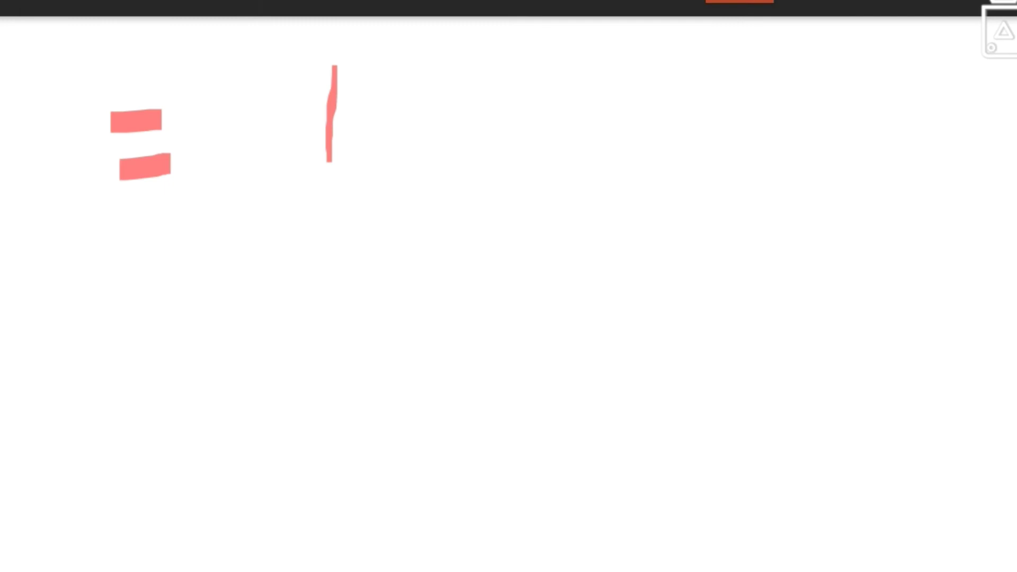
Write the fraction 10.5% over 3% and begin 3.5% − 2.5%.
{"action": "left_click_drag", "start_coordinate": [389, 71], "coordinate": [571, 175]}
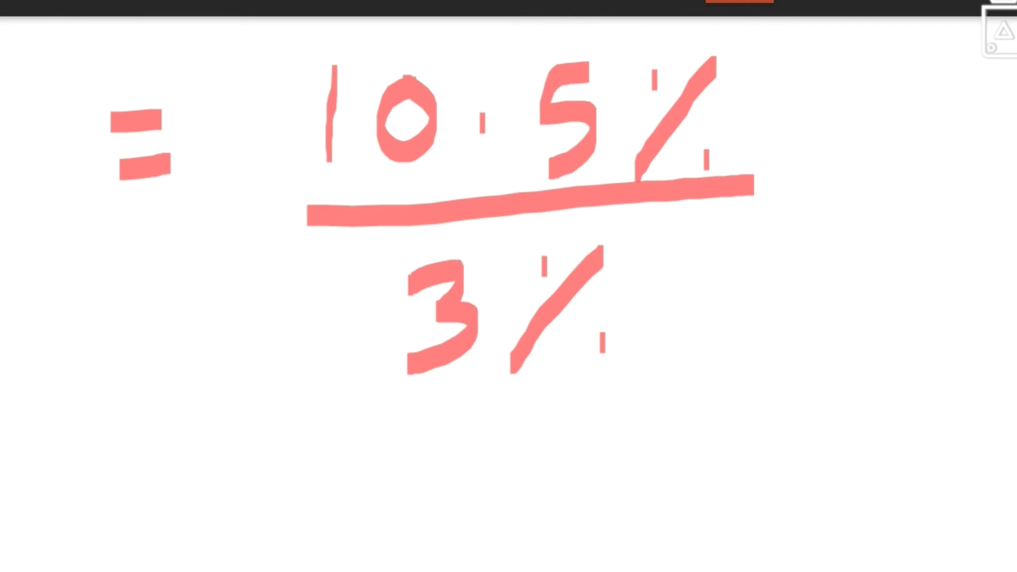
{"action": "left_click_drag", "start_coordinate": [610, 415], "coordinate": [655, 480]}
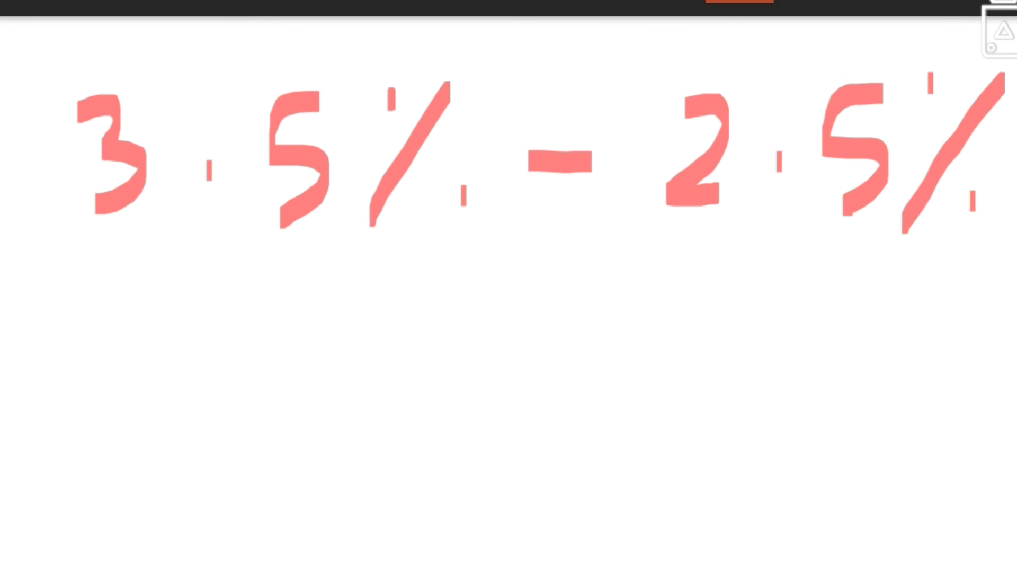
Write the result = 1% and mark it with a tick.
{"action": "left_click_drag", "start_coordinate": [422, 299], "coordinate": [428, 415]}
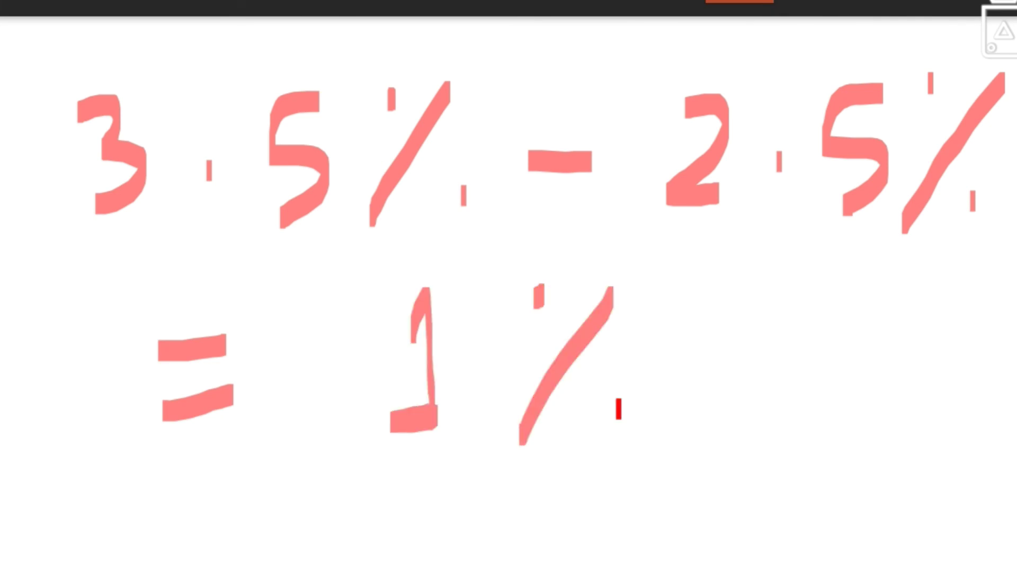
{"action": "left_click_drag", "start_coordinate": [727, 496], "coordinate": [987, 396]}
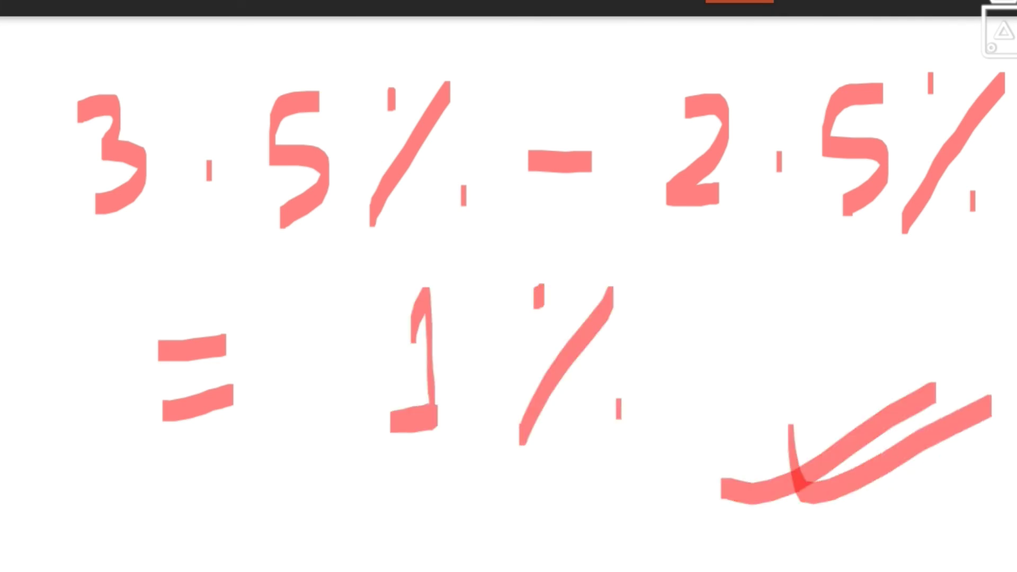